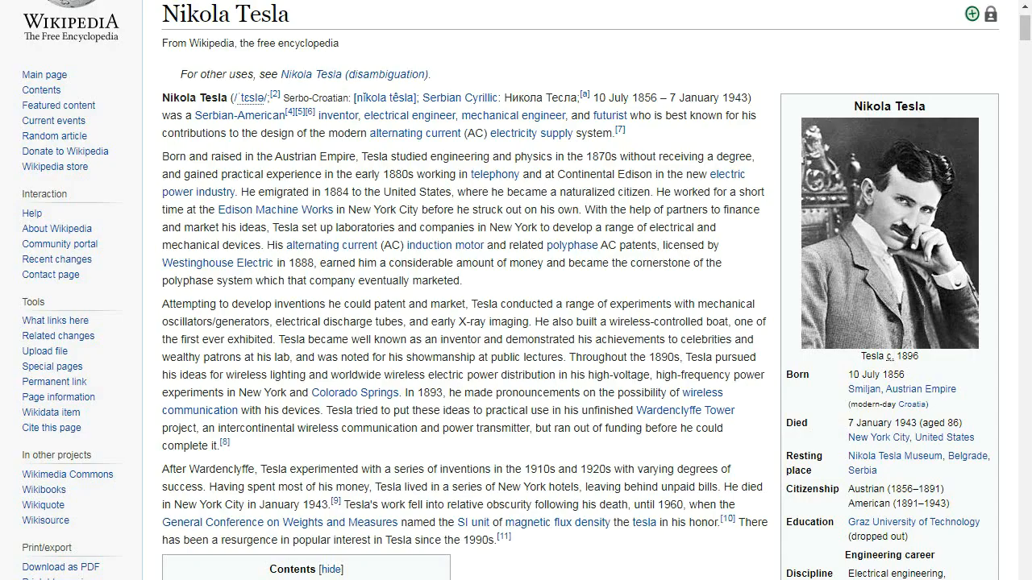
pyautogui.moveTo(500, 354)
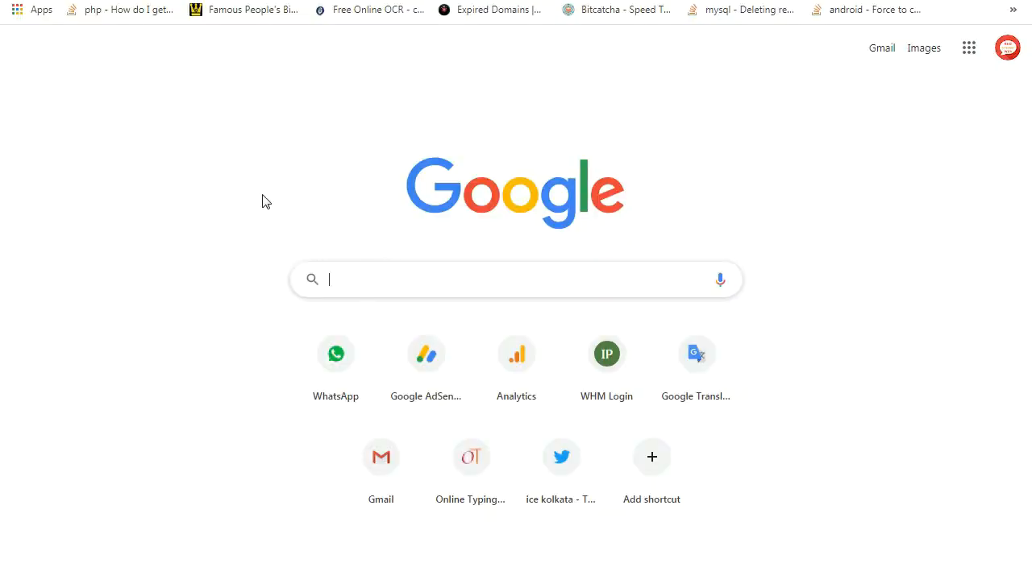
# Search Google for 'stopwatch' and bring the Nikola Tesla article text into the Word document, reaching 410 words
pyautogui.write('stopwatch')
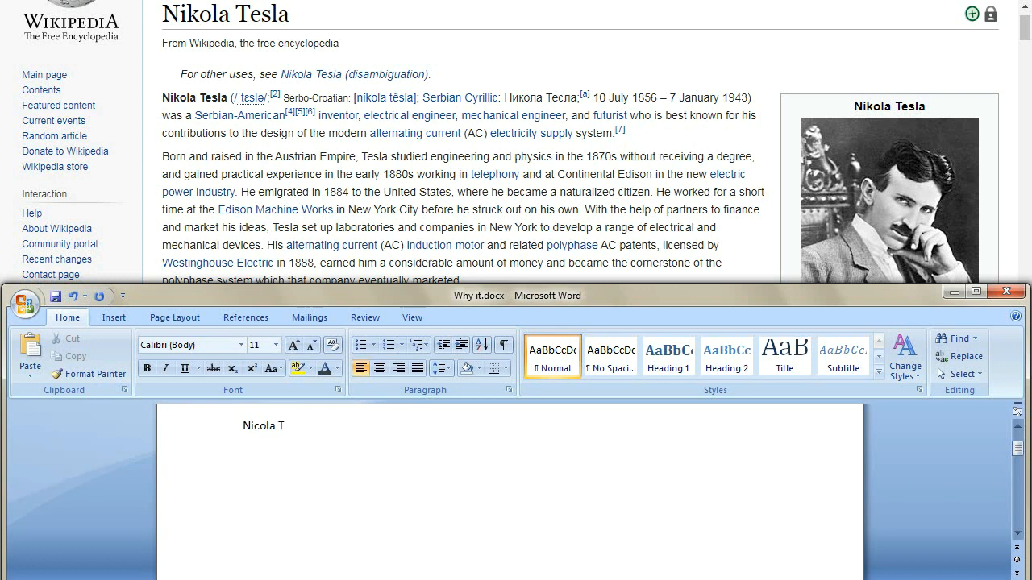
pyautogui.write('es')
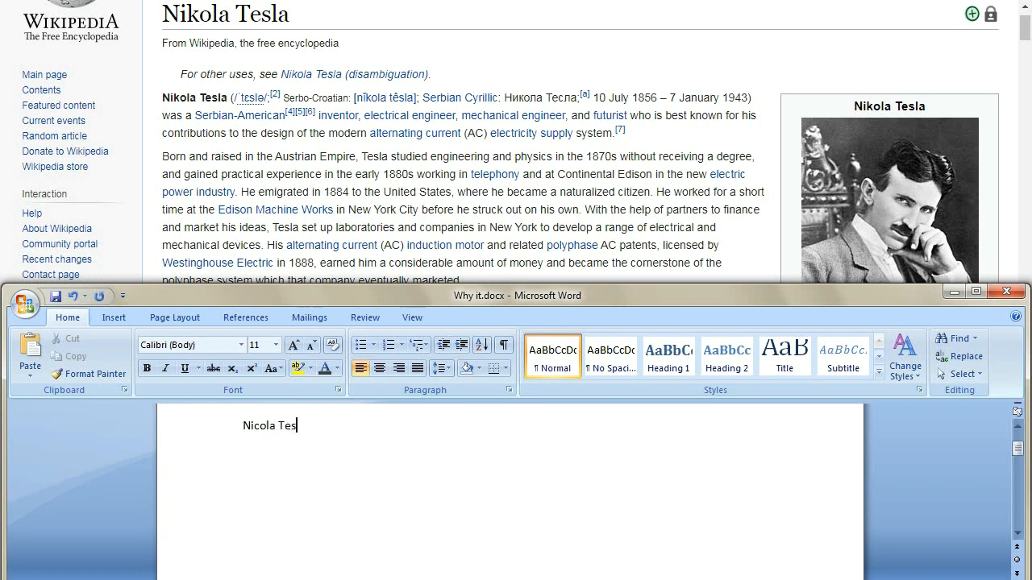
pyautogui.click(976, 290)
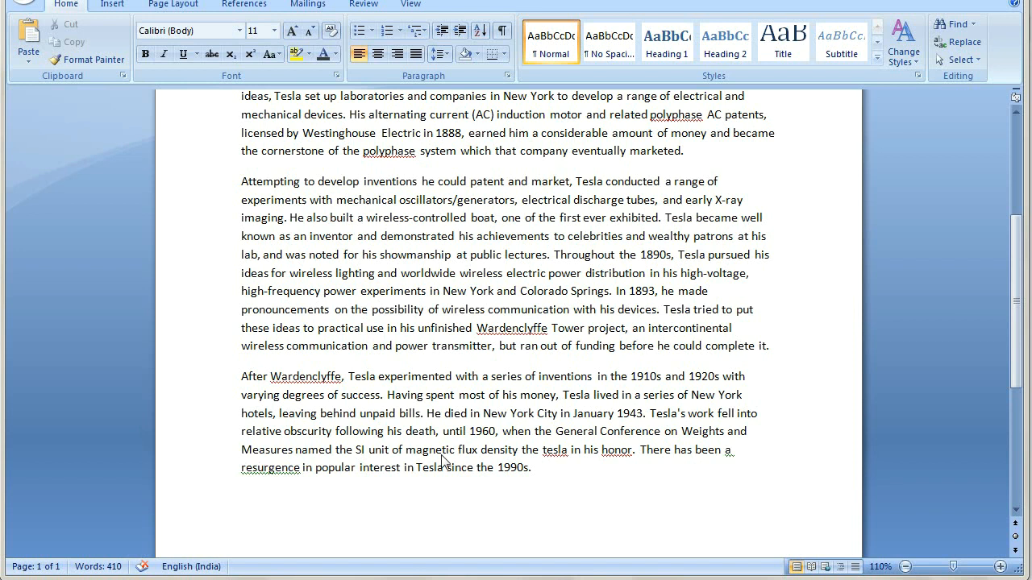
pyautogui.click(532, 467)
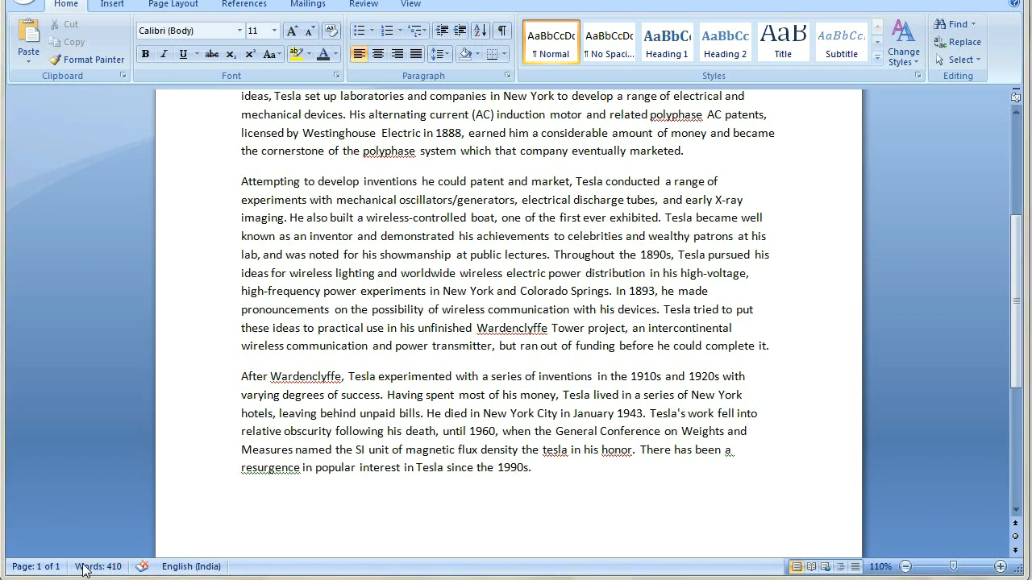
pyautogui.click(97, 567)
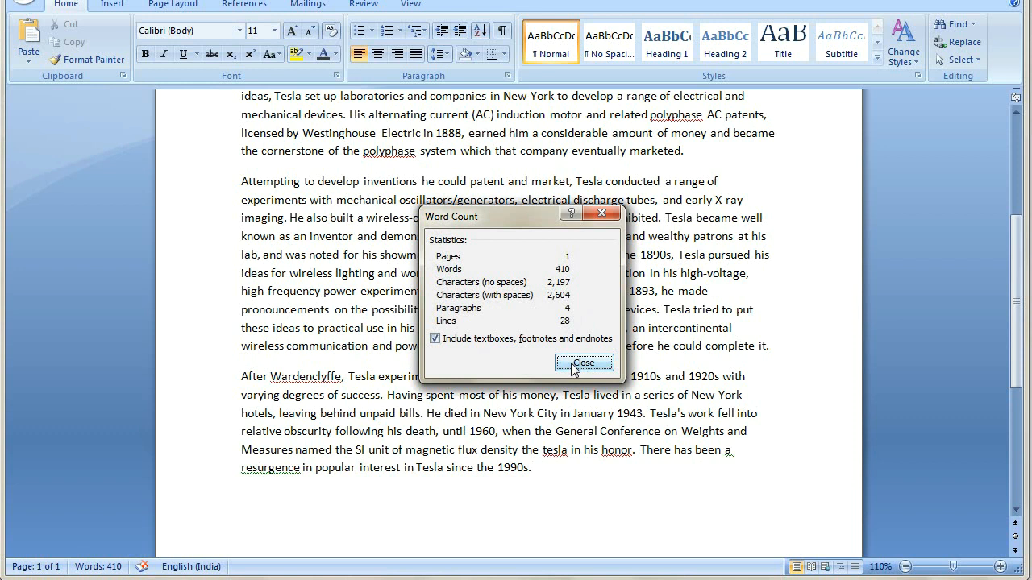
pyautogui.click(584, 361)
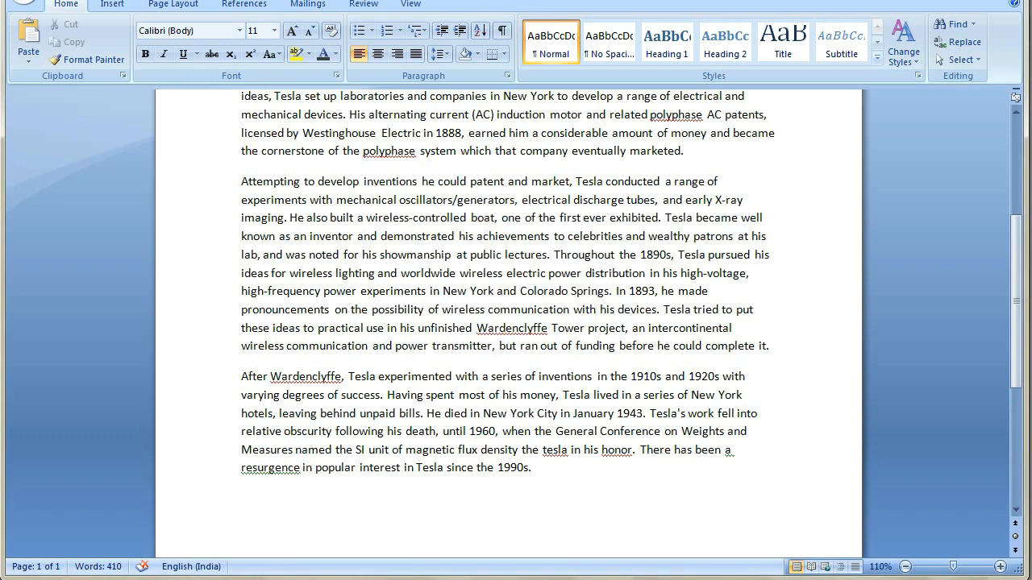